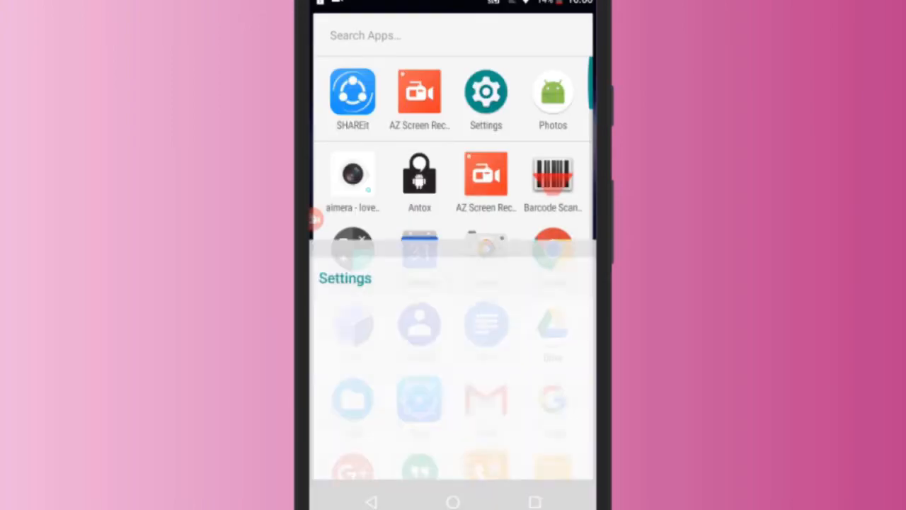
# Step: Reach the Wi-Fi screen in Settings, with Wi-Fi on and INKLIK2 connected
pyautogui.click(485, 99)
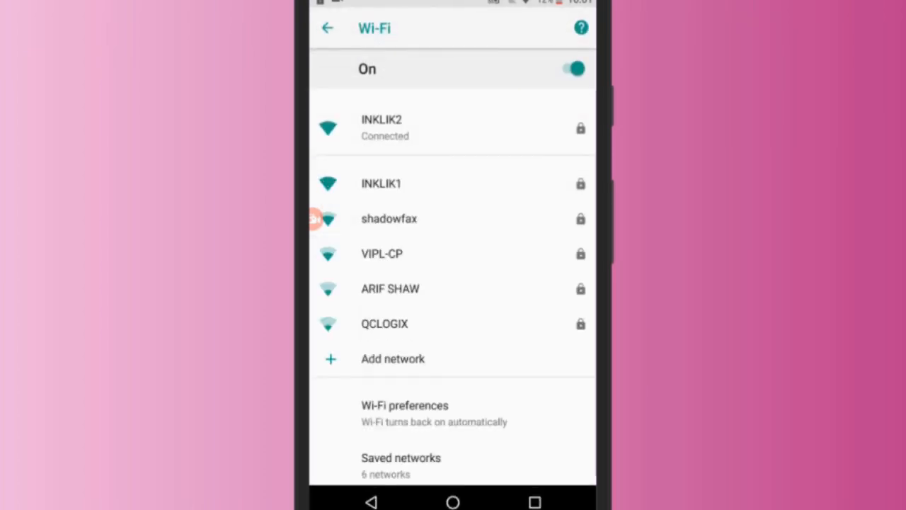
# Step: Go to Wi-Fi preferences, where automatic Wi-Fi is still off
pyautogui.click(434, 414)
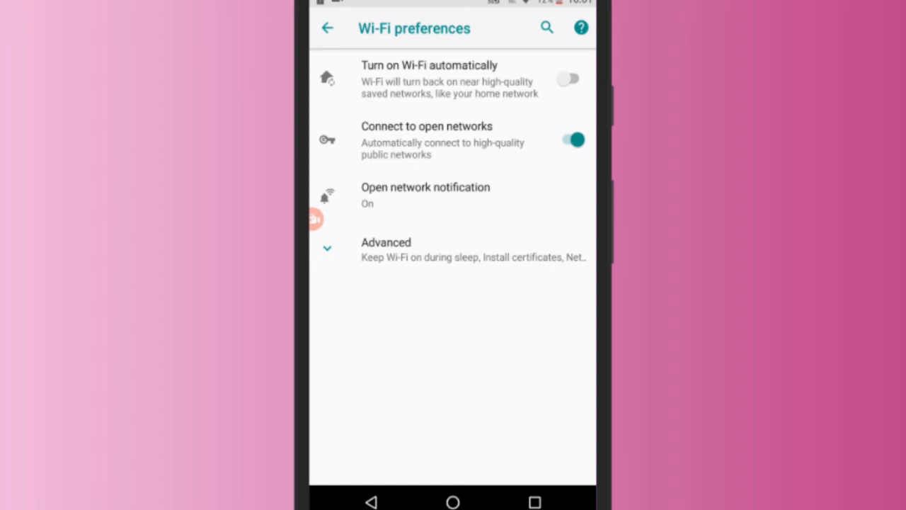
# Step: Enable 'Turn on Wi-Fi automatically', then return to the home screen
pyautogui.click(572, 78)
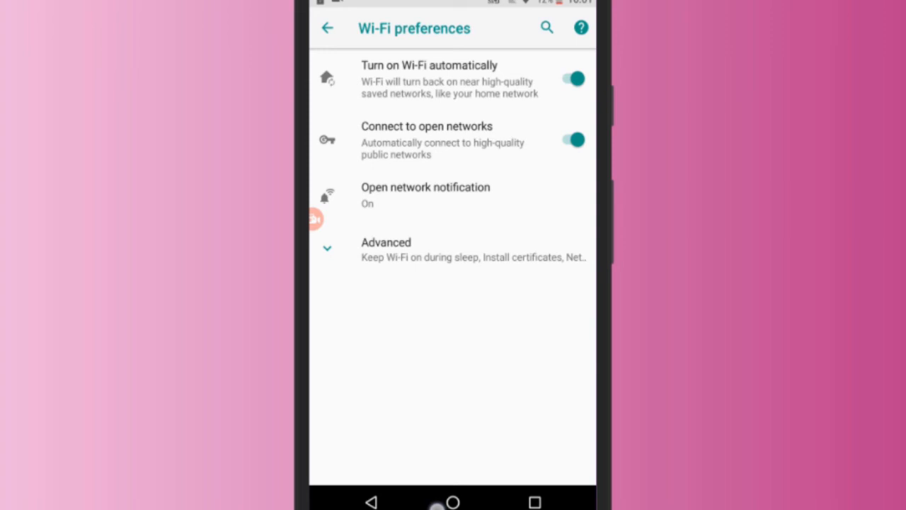
pyautogui.click(454, 501)
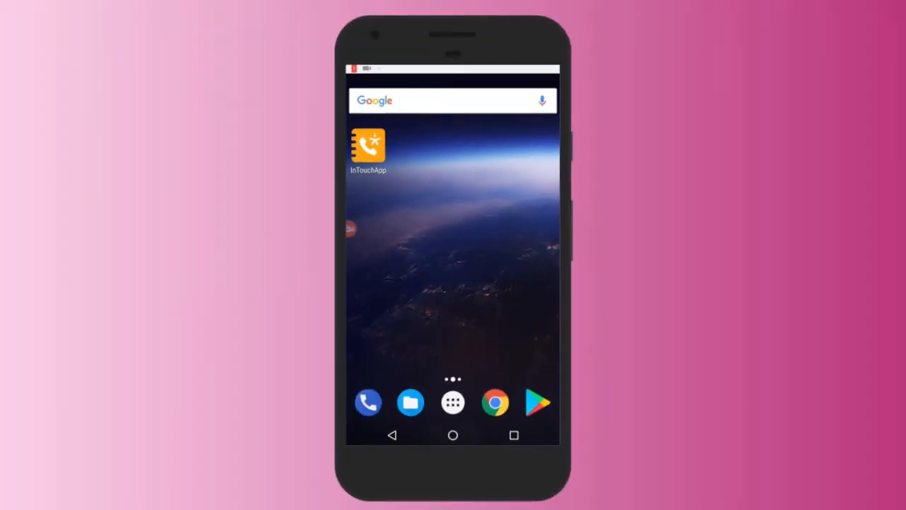